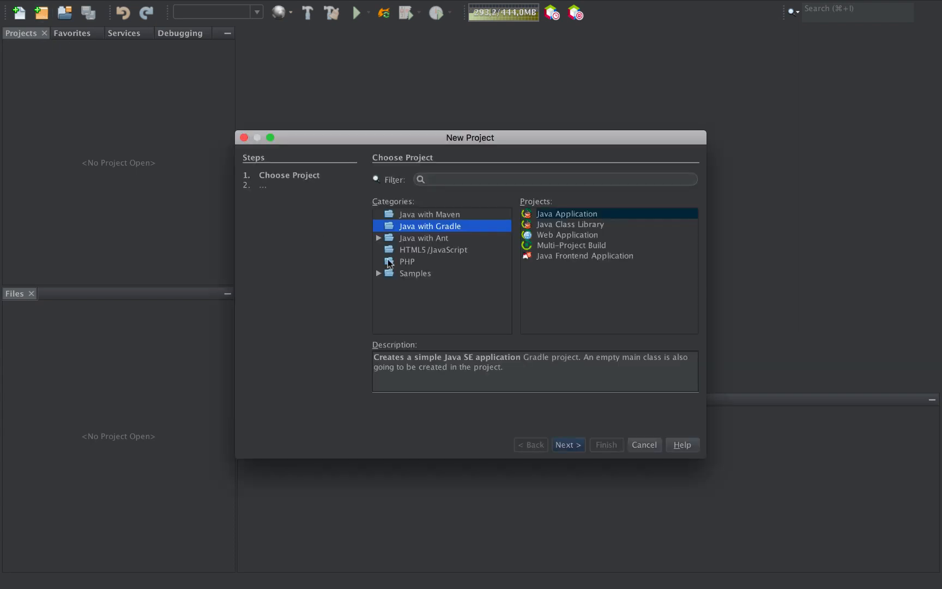
Choose the Java Frontend Application type and create it as project OpenJFXLiteDemo.
left_click(584, 255)
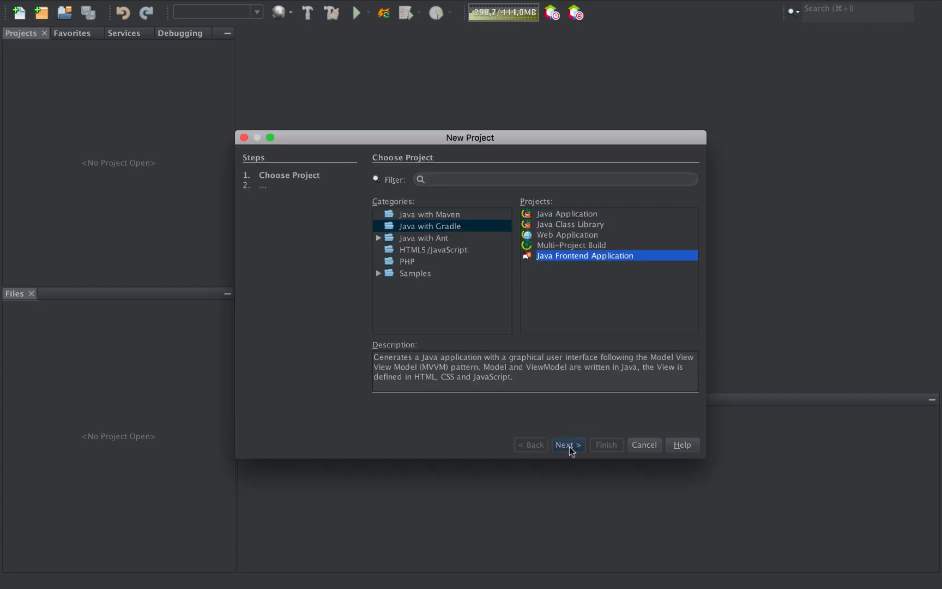
left_click(567, 445)
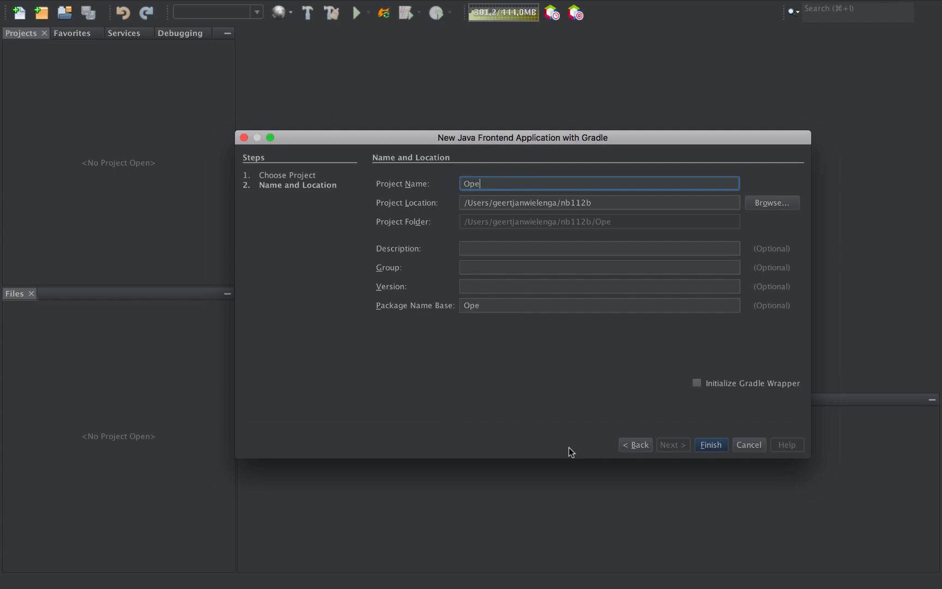
type("nJFXL")
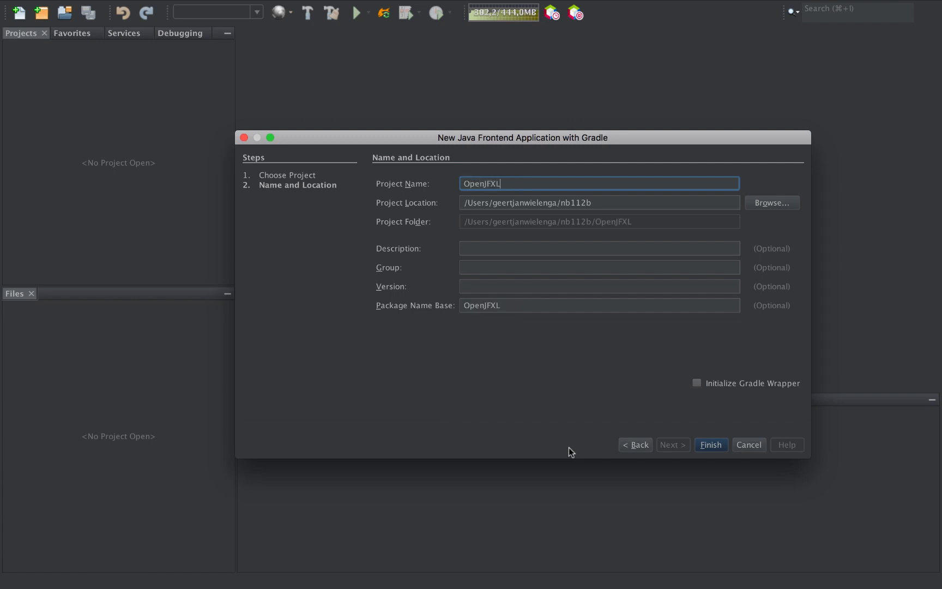
type("iteDemo")
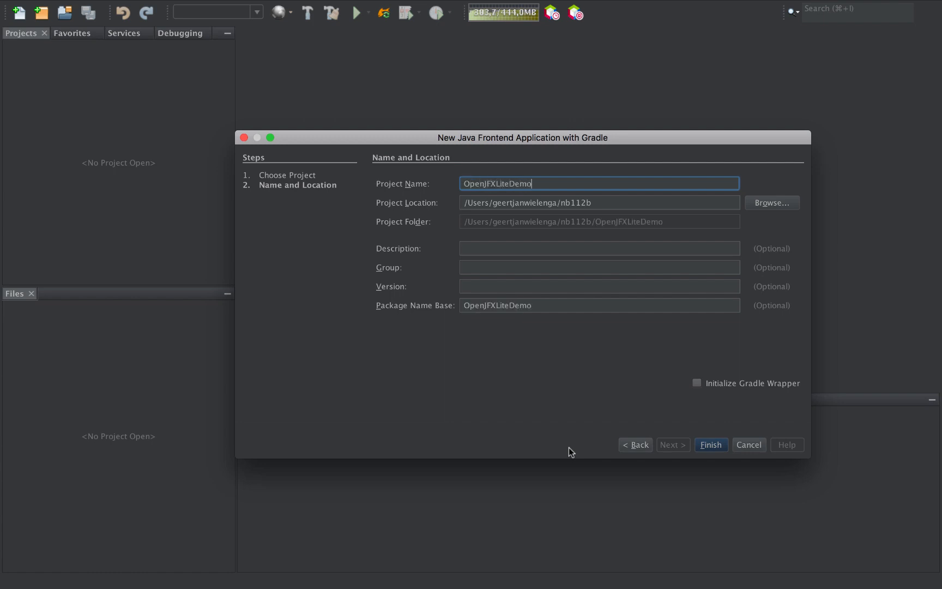
left_click(711, 445)
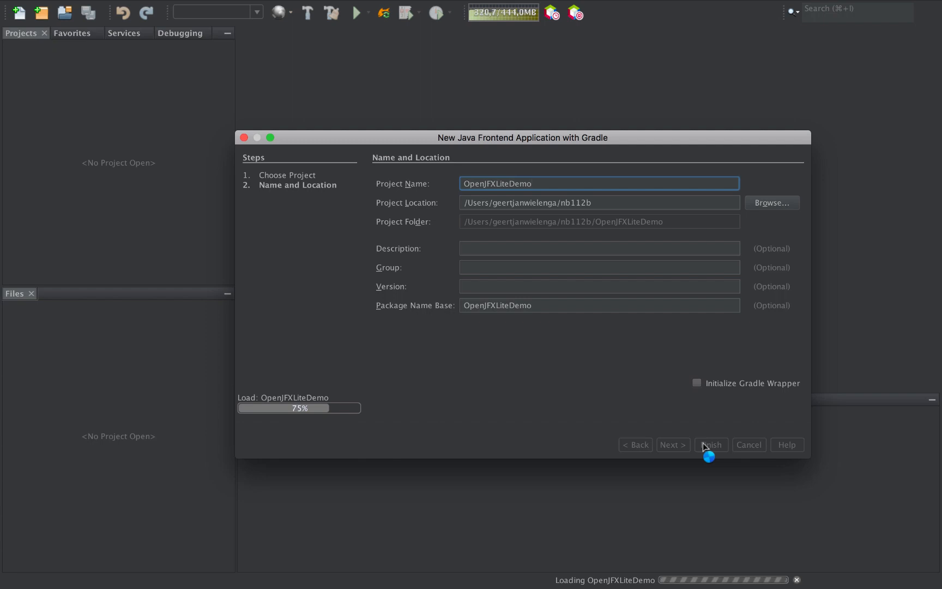
Expand OpenJFXLiteDemo and its Build Scripts, then open Demo.java in the editor.
left_click(711, 445)
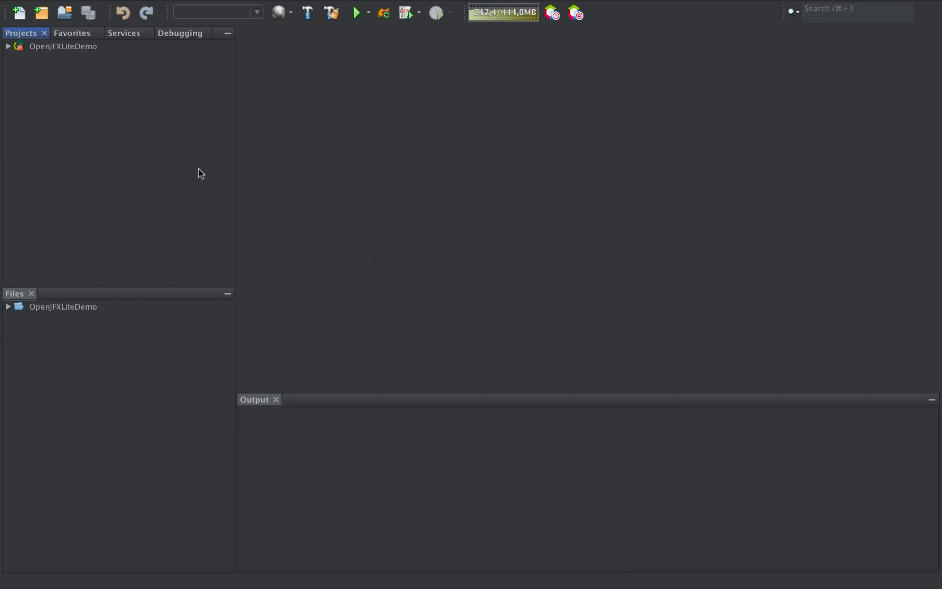
left_click(7, 46)
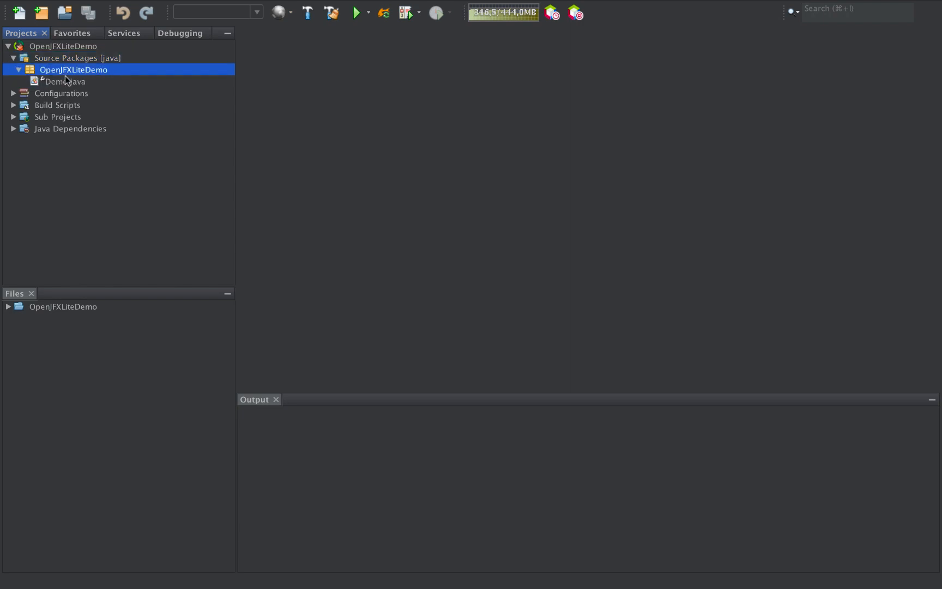
mouse_move(57, 108)
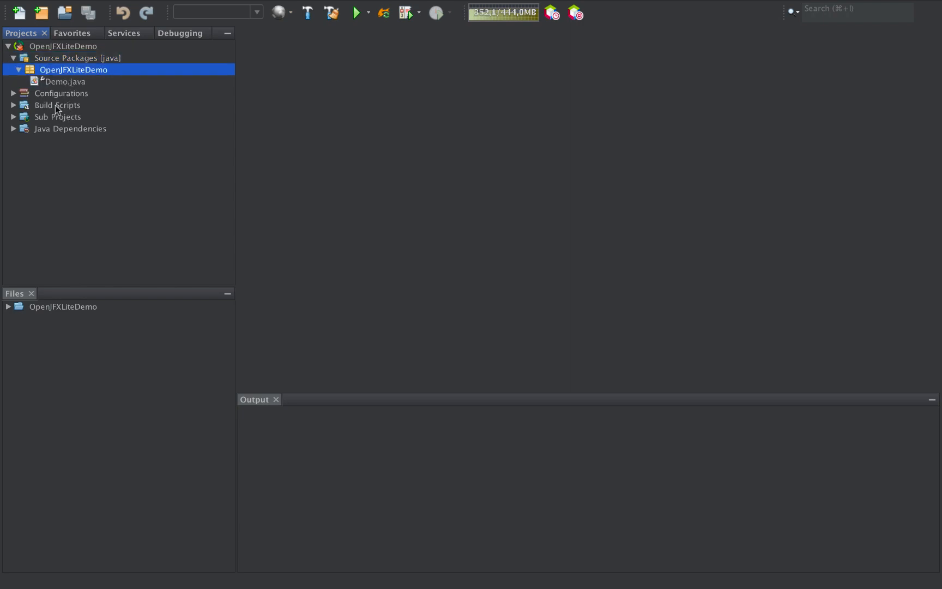
left_click(57, 105)
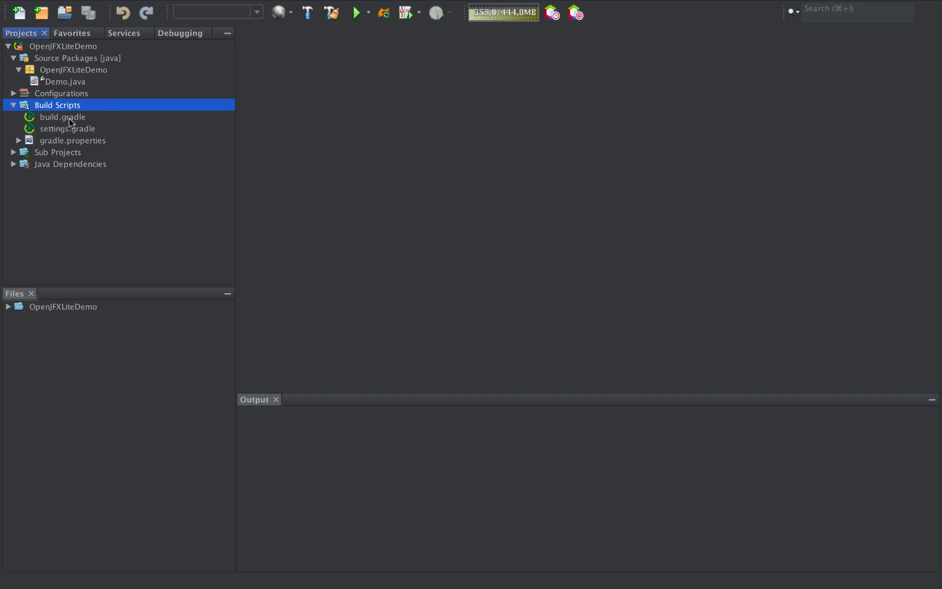
double_click(65, 81)
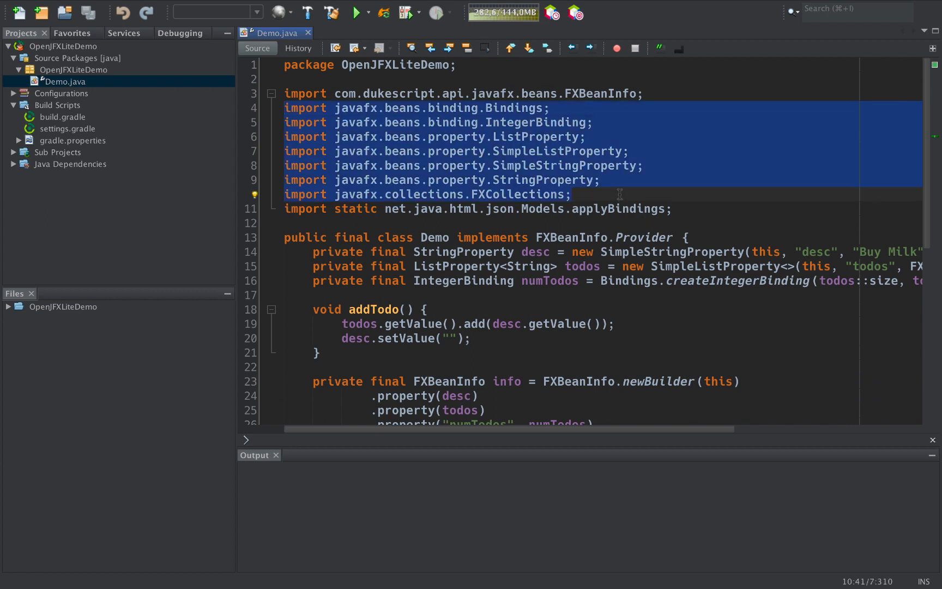
Scroll through Demo.java, then expand the Files tree down to src/main/webapp/pages.
scroll("up", 3)
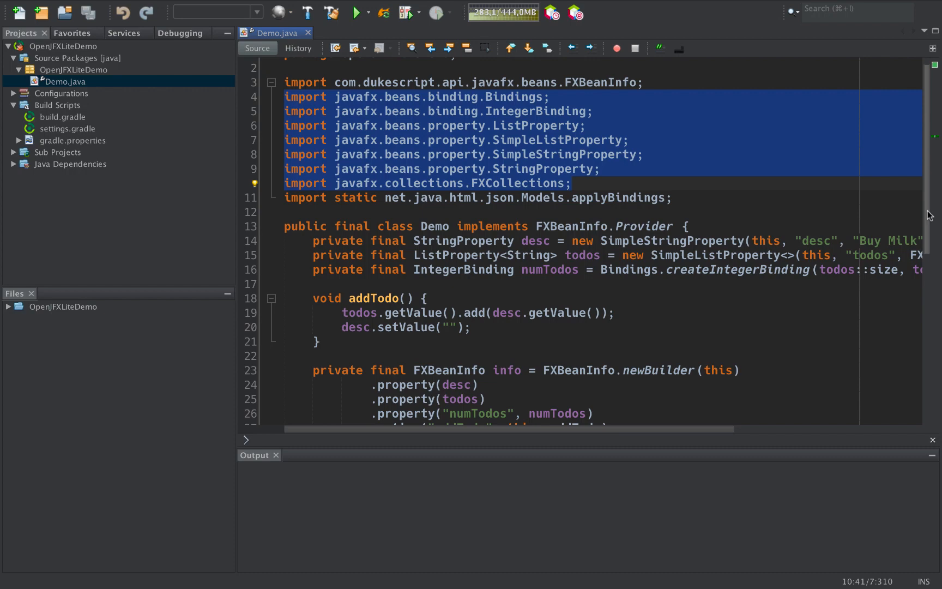
scroll("down", 3)
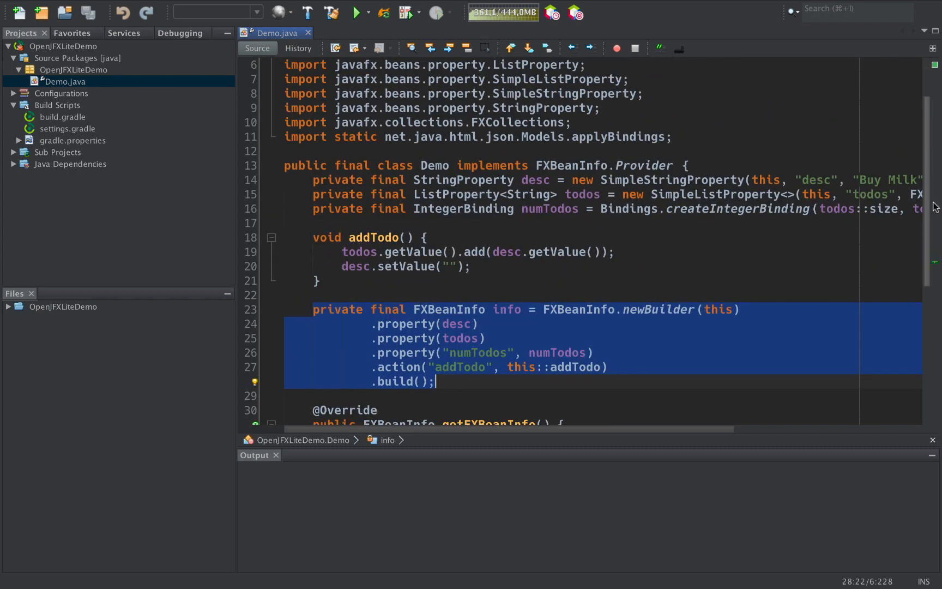
scroll("up", 3)
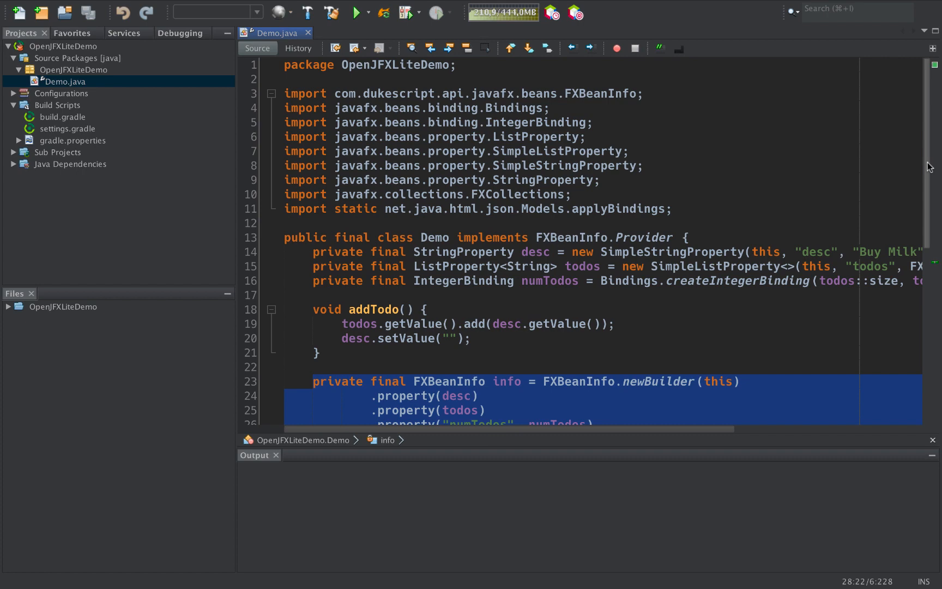
scroll("down", 3)
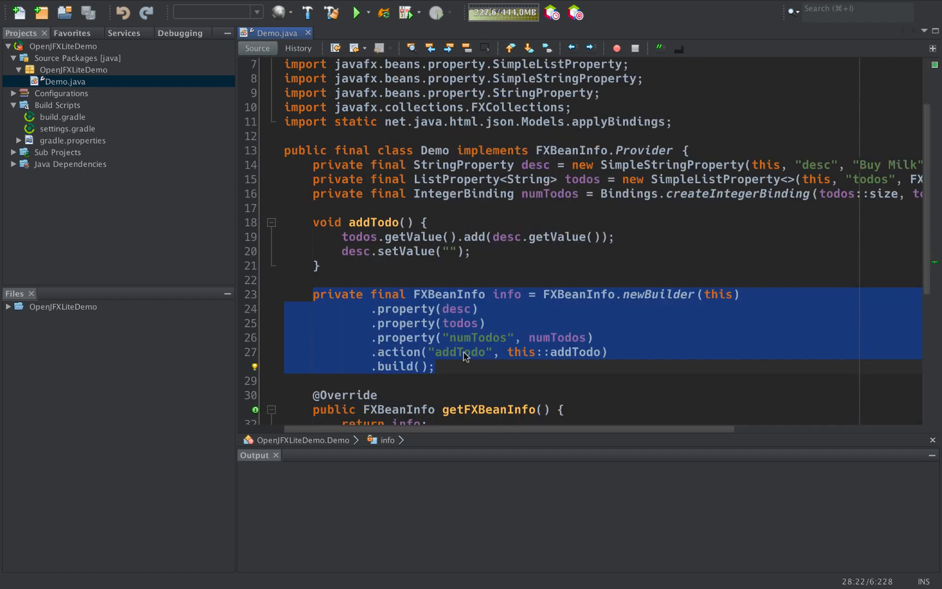
left_click(436, 366)
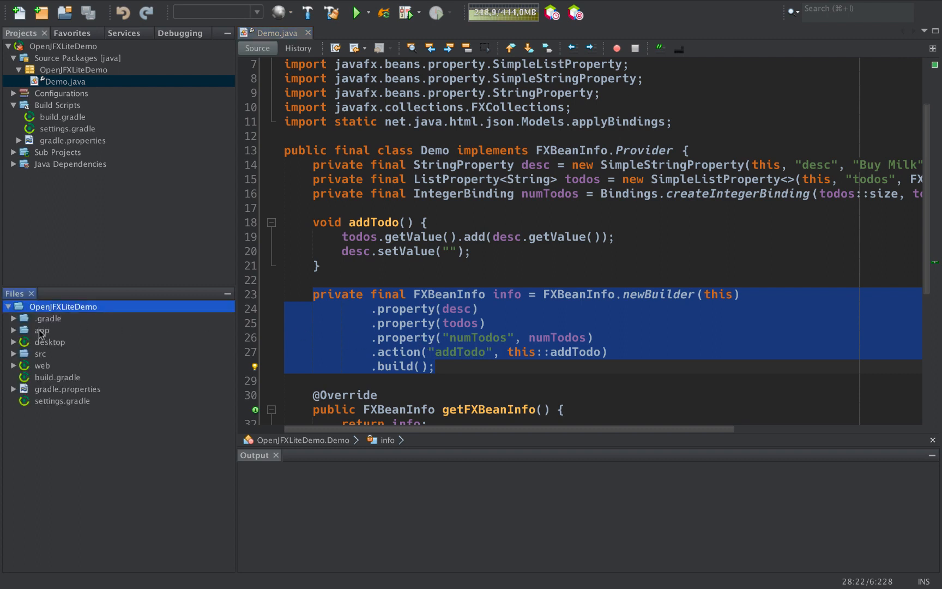
left_click(41, 354)
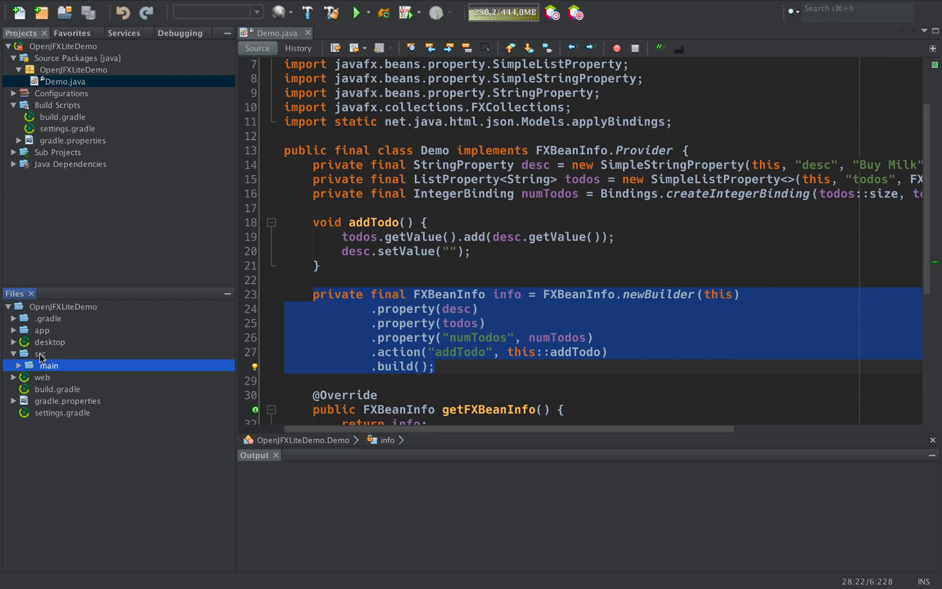
left_click(30, 365)
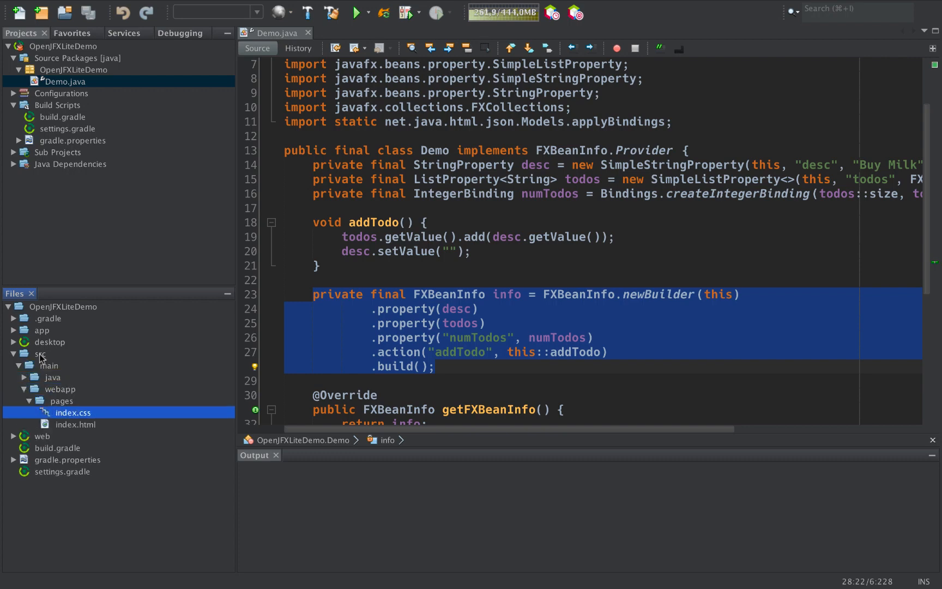
Open index.html alongside Demo.java and scroll through its markup.
double_click(75, 424)
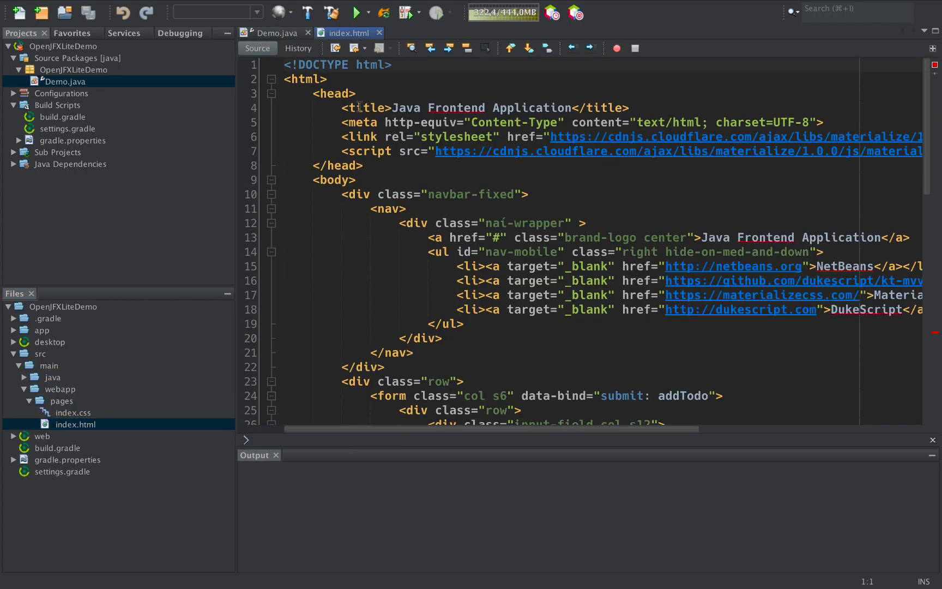
left_click(274, 33)
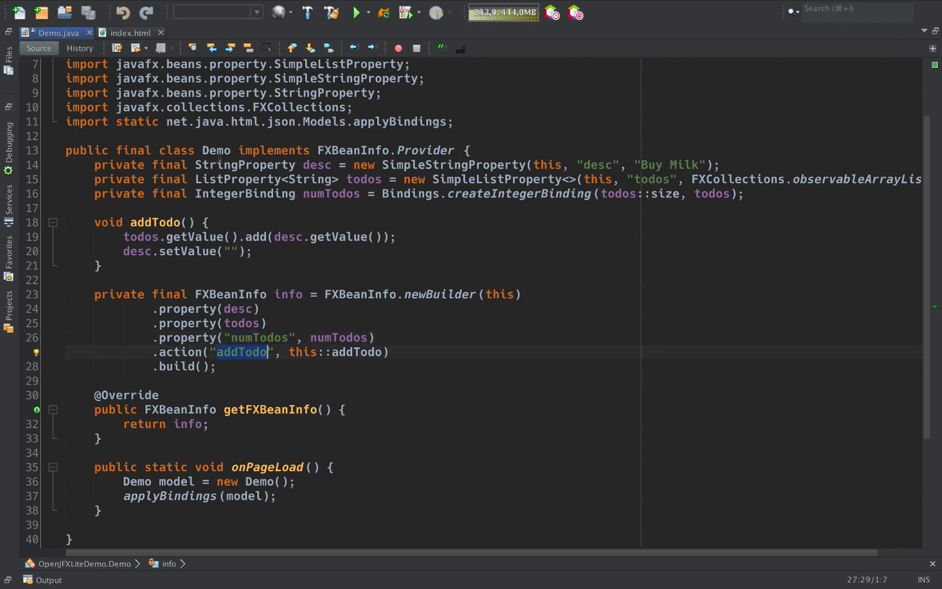
left_click(126, 33)
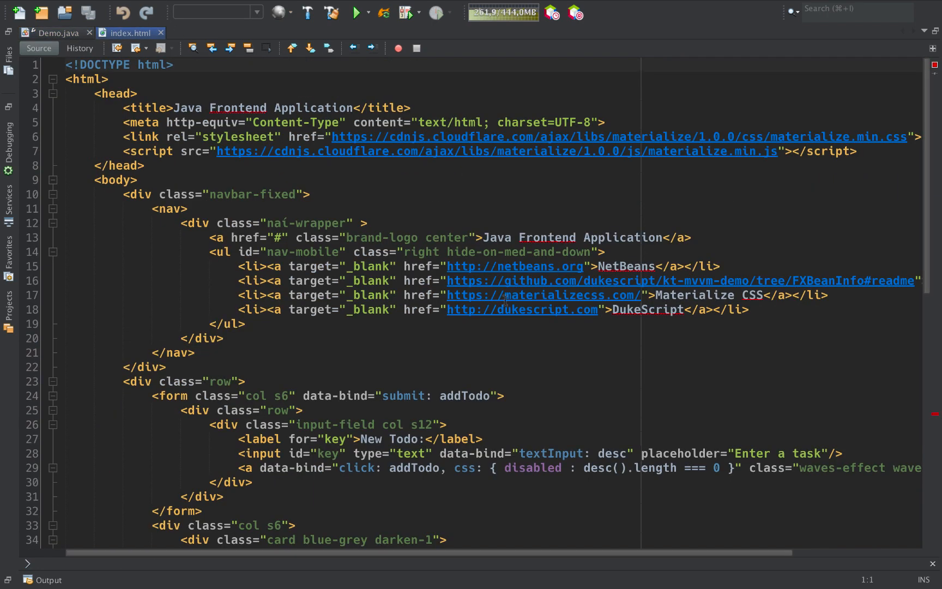
scroll("down", 3)
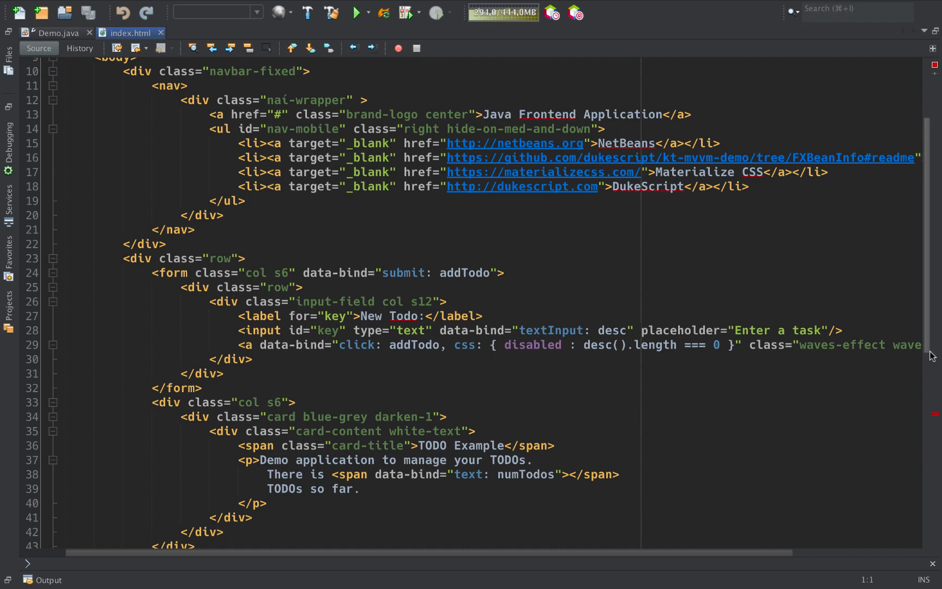
scroll("down", 3)
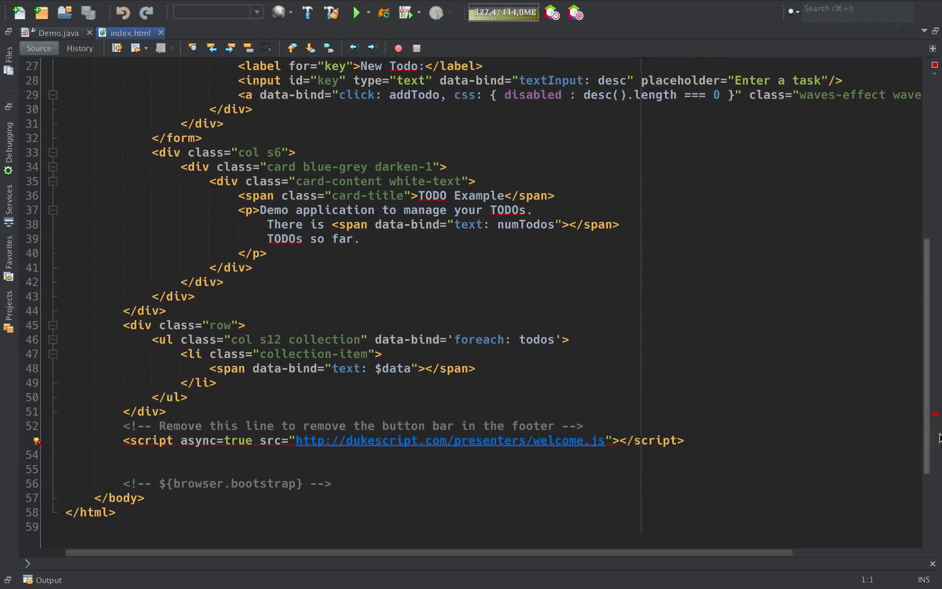
Select 'todos' in the foreach binding, then return to Demo.java.
left_click(531, 340)
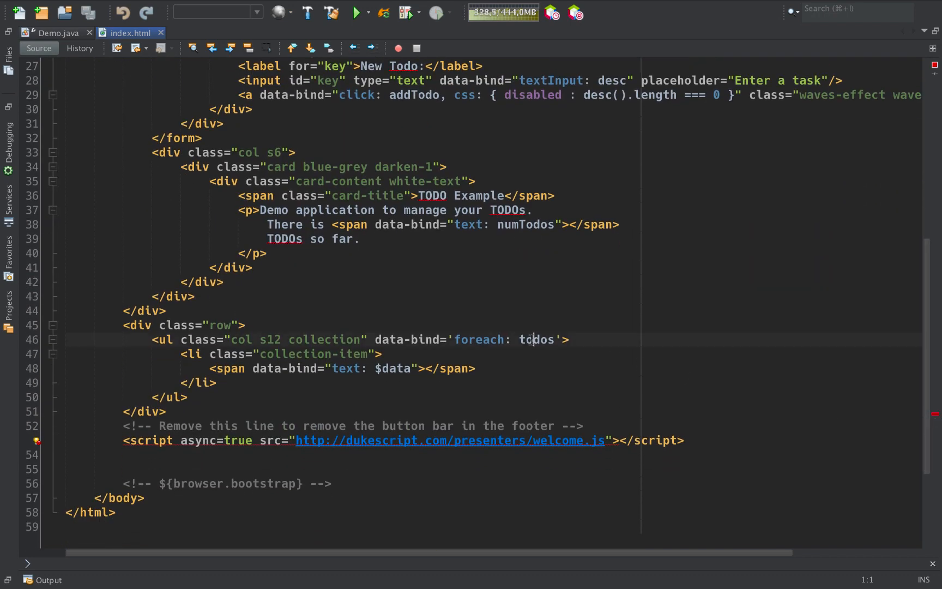
double_click(537, 340)
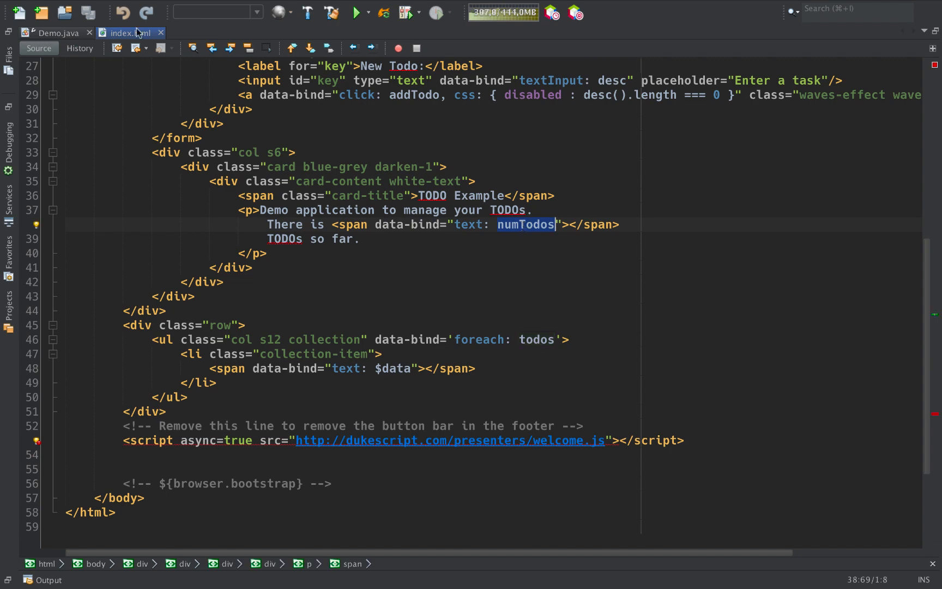
mouse_move(57, 33)
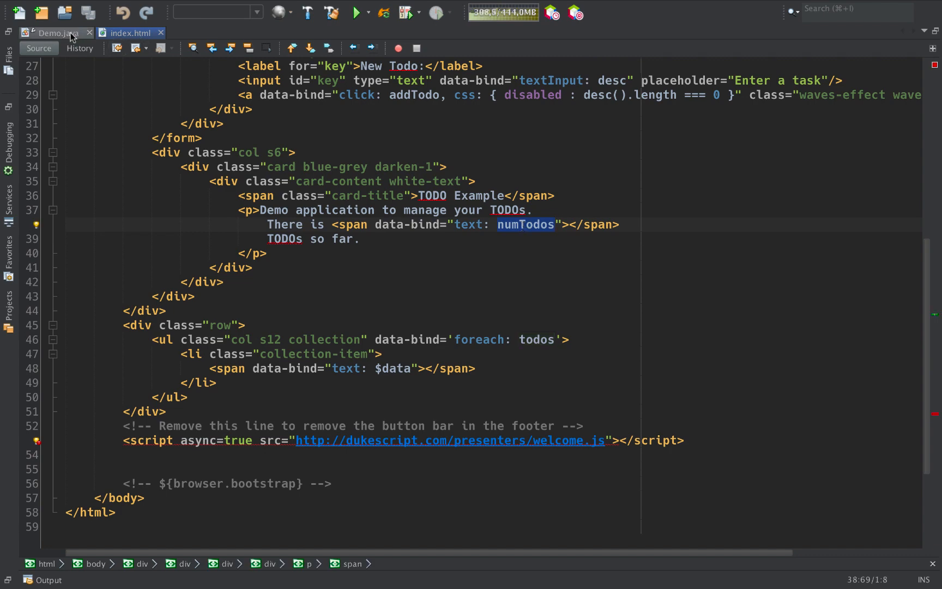
left_click(54, 32)
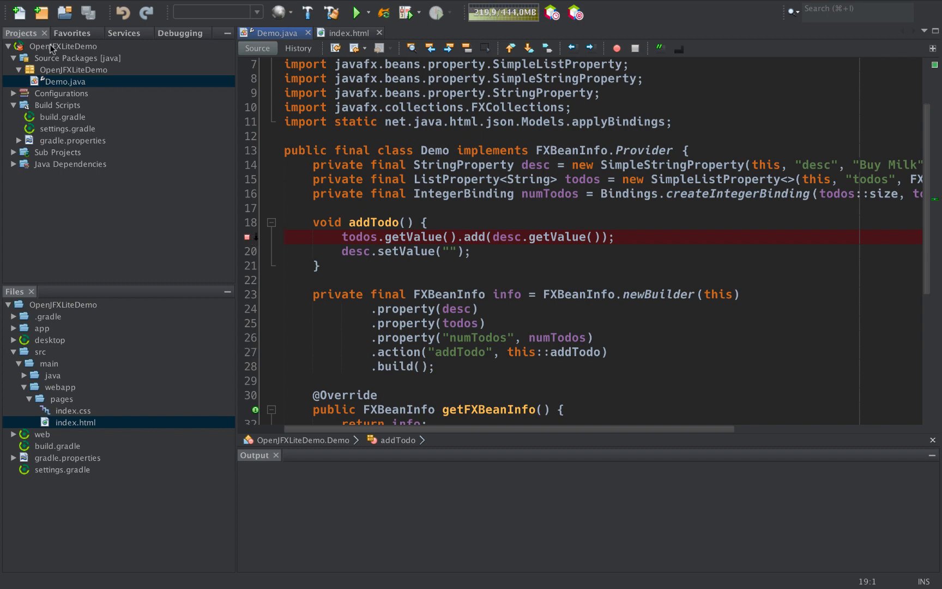
Debug the project, add Buy Milk to hit addTodo, continue, and type 'another task'.
right_click(63, 46)
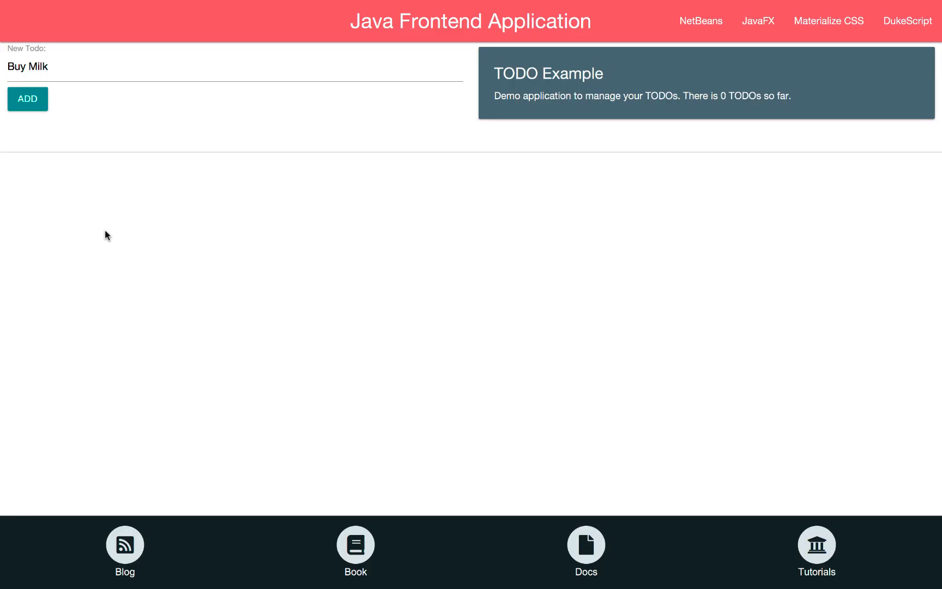
mouse_move(147, 294)
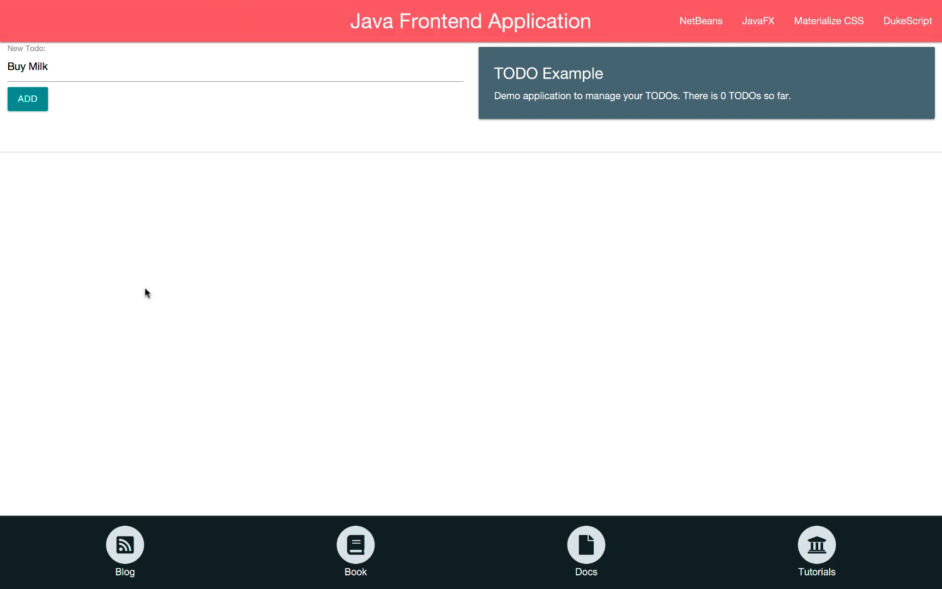
mouse_move(60, 66)
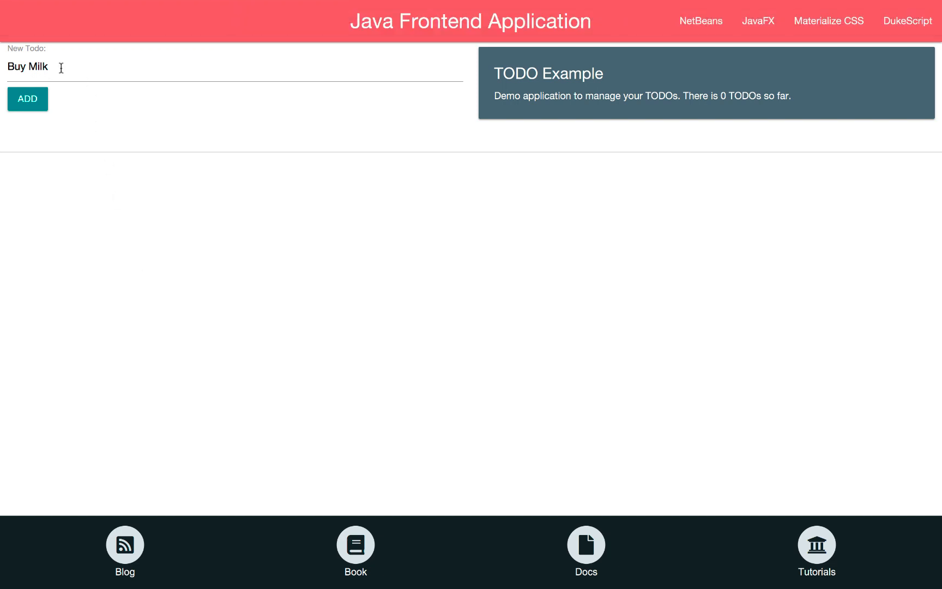
mouse_move(28, 99)
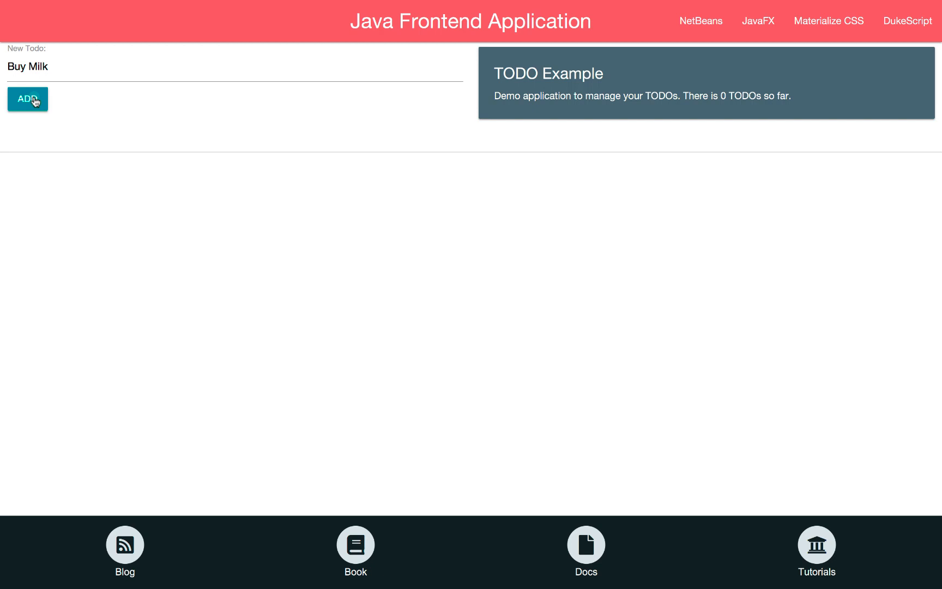
left_click(27, 99)
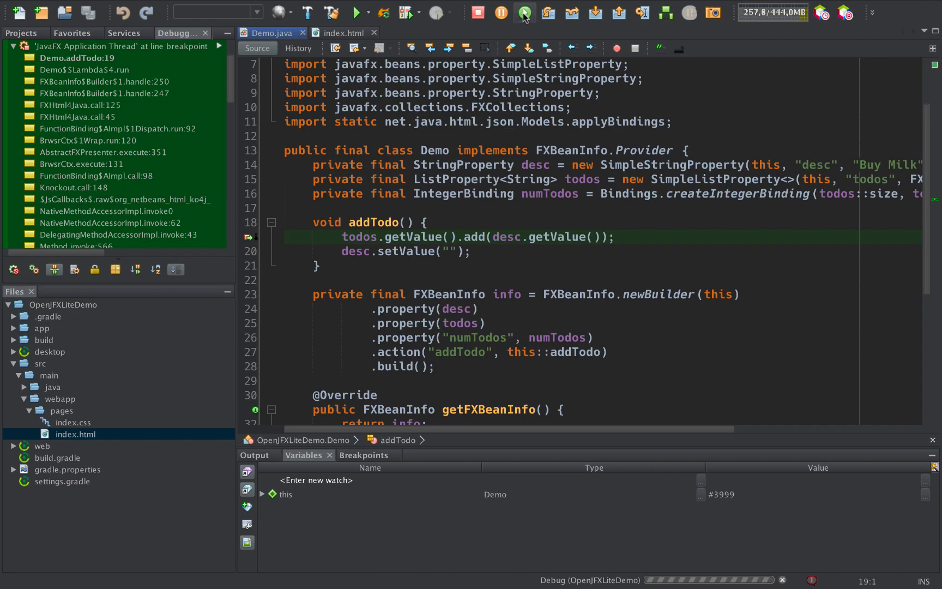
left_click(522, 12)
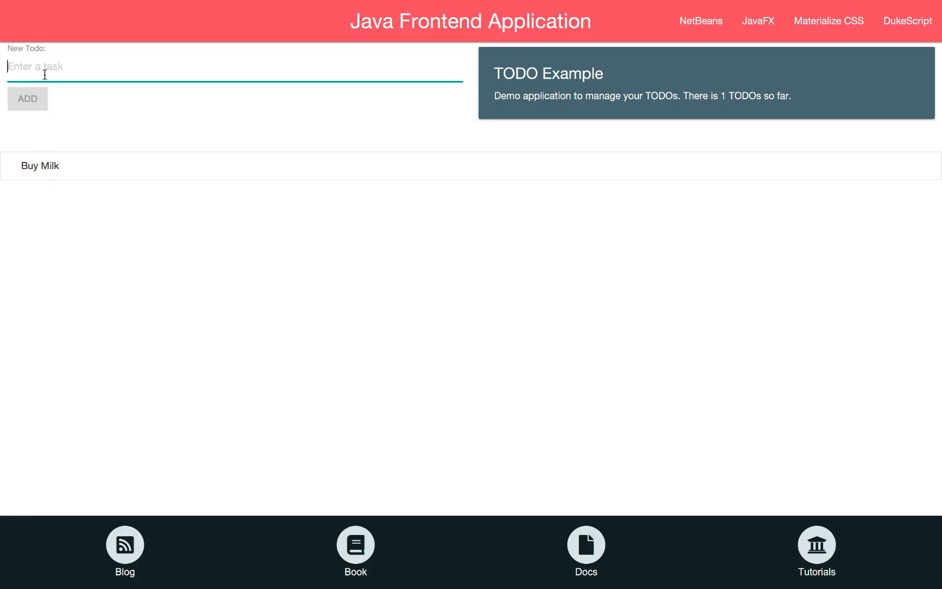
type("another task")
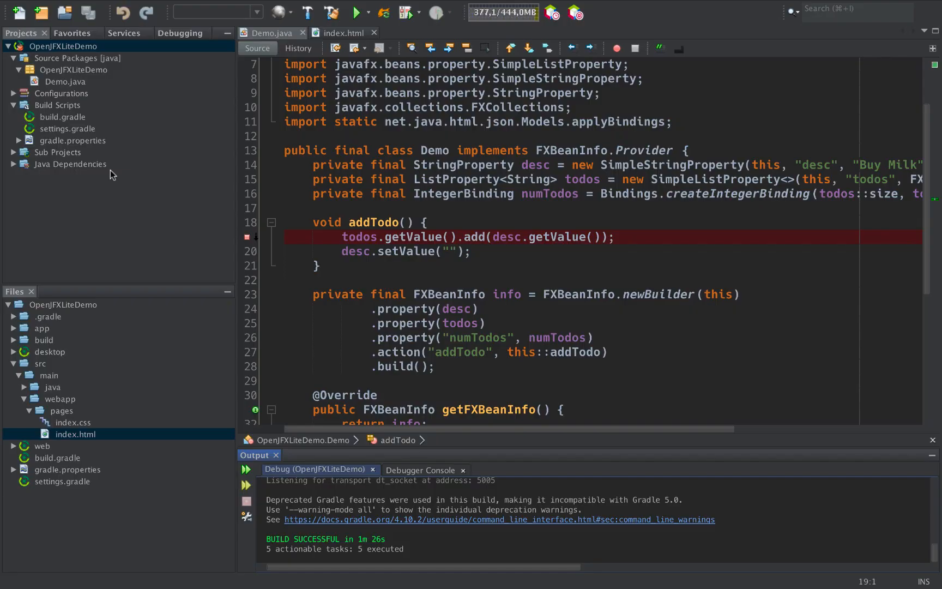
Run OpenJFXLiteDemo from its context menu and switch to the browser app.
right_click(62, 46)
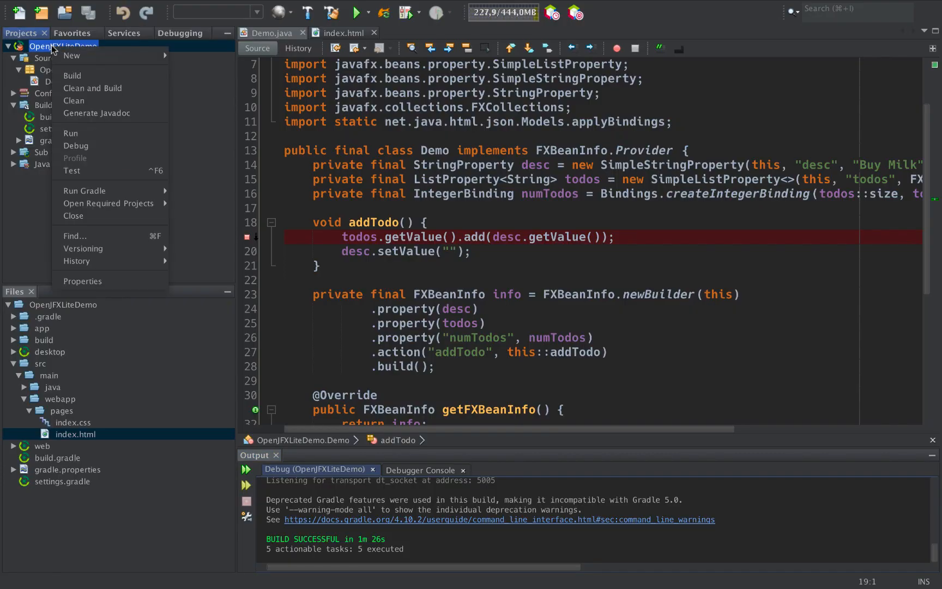
mouse_move(72, 133)
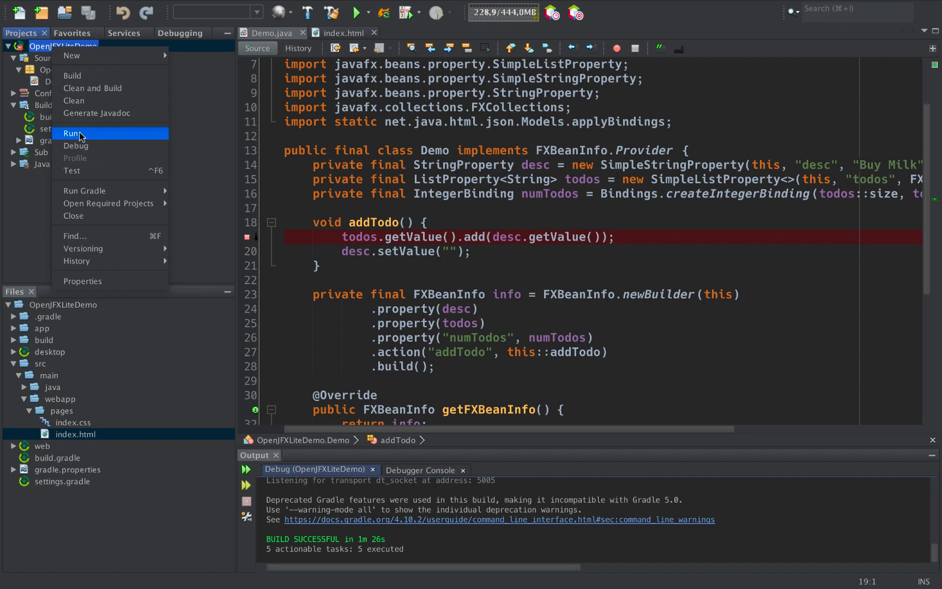
left_click(73, 133)
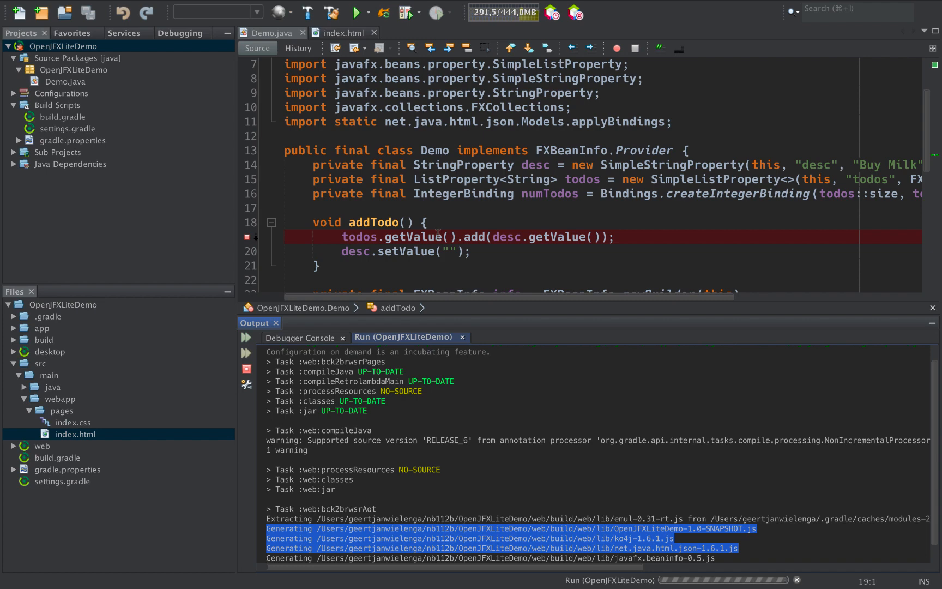
left_click(356, 12)
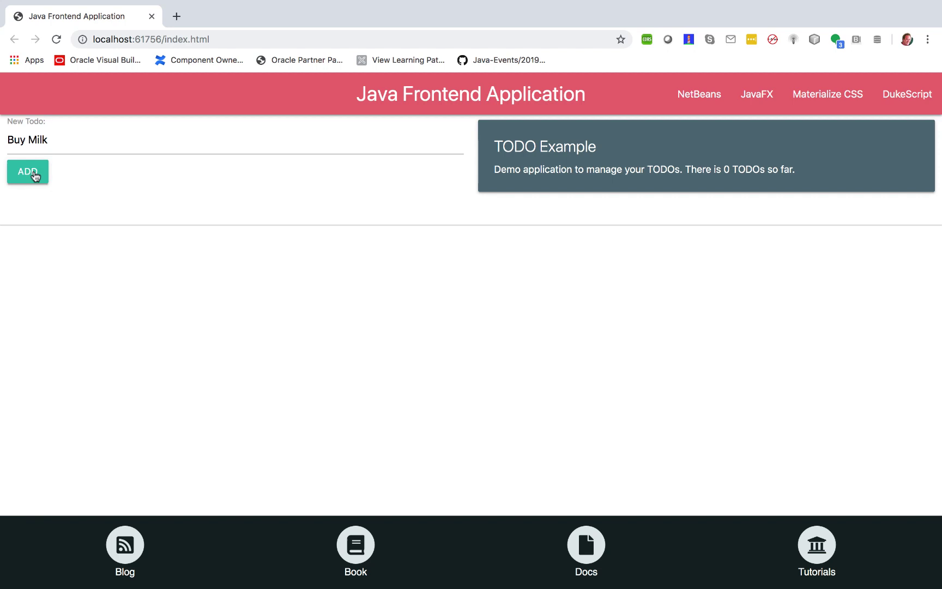
Add Buy Milk and 'another task' to the todo list, then type '.t' in Demo.java.
left_click(28, 171)
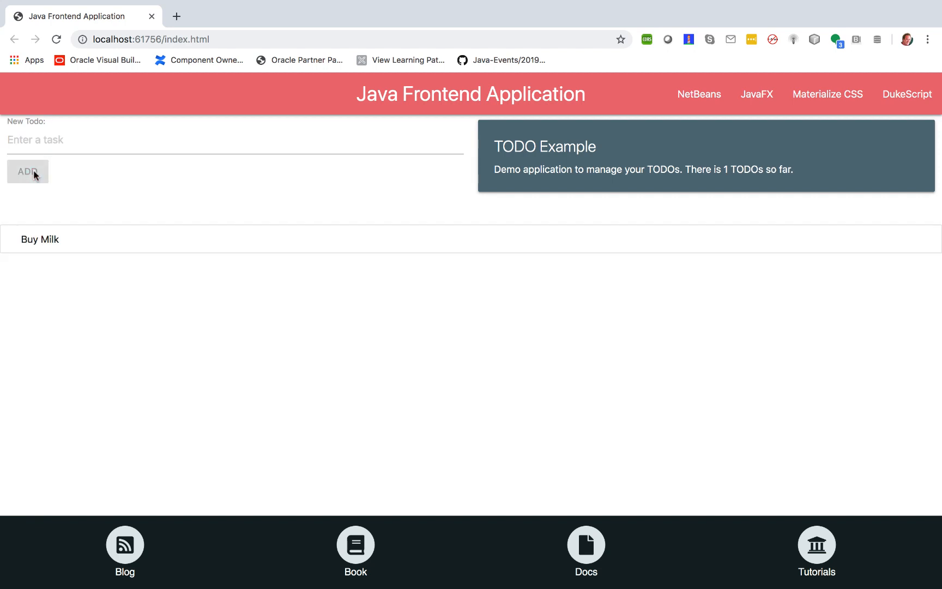
type("an")
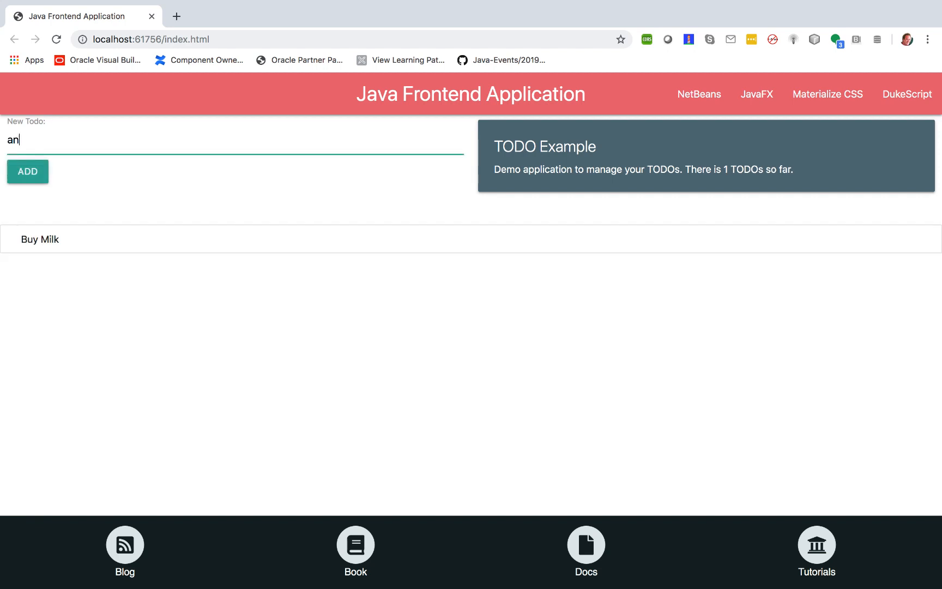
type("other task")
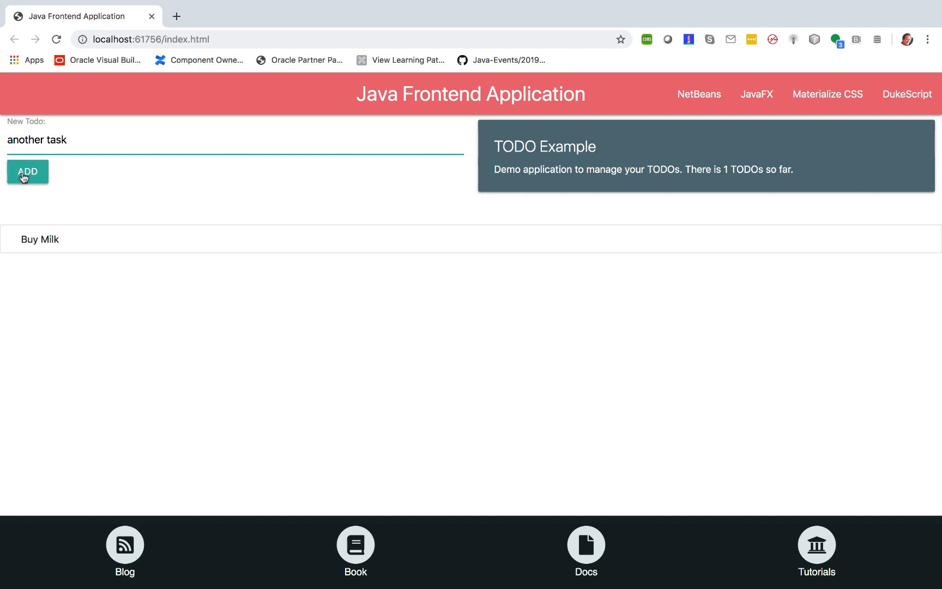
left_click(28, 171)
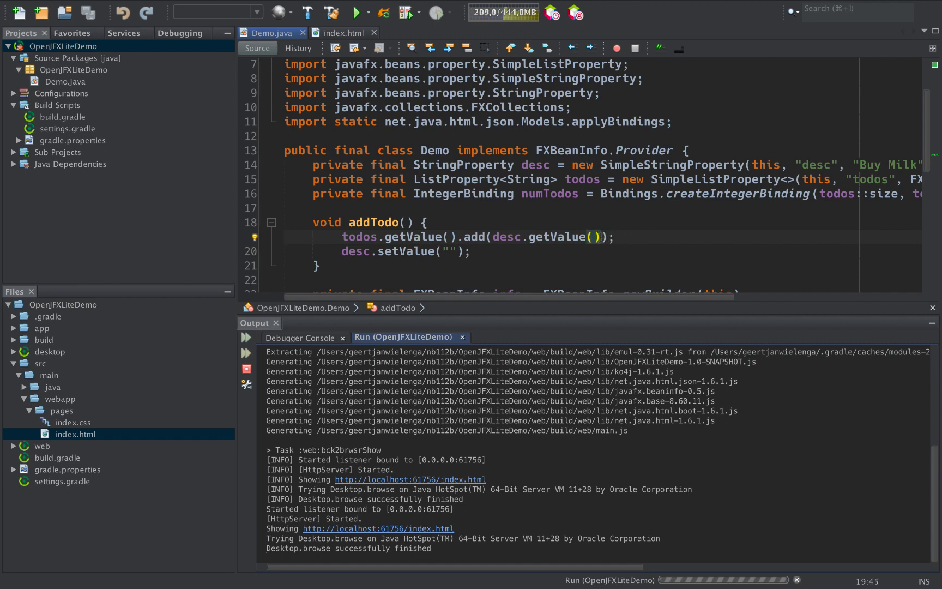
type(".t")
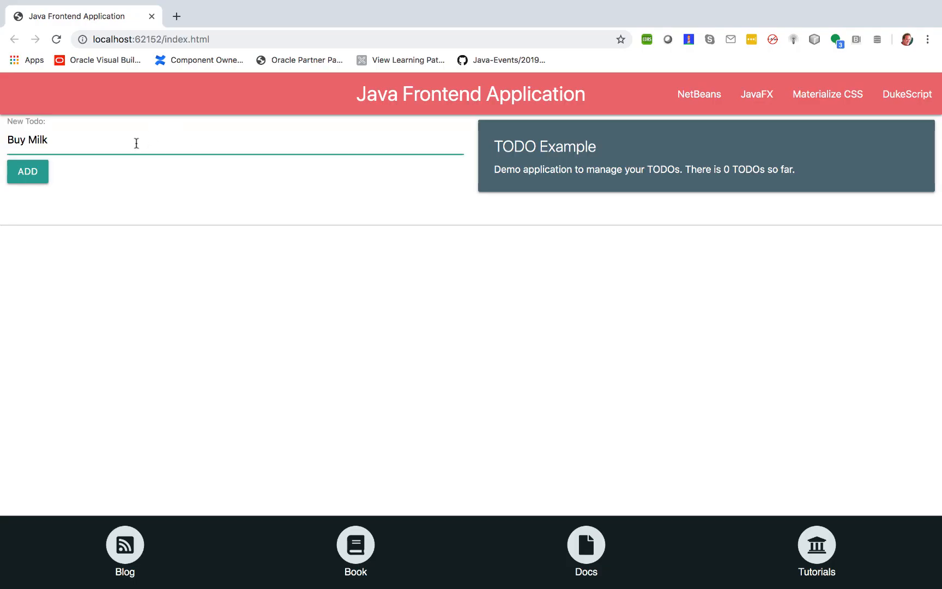
Add Buy Milk to the relaunched list and type 'hello world' as the next todo.
left_click(27, 172)
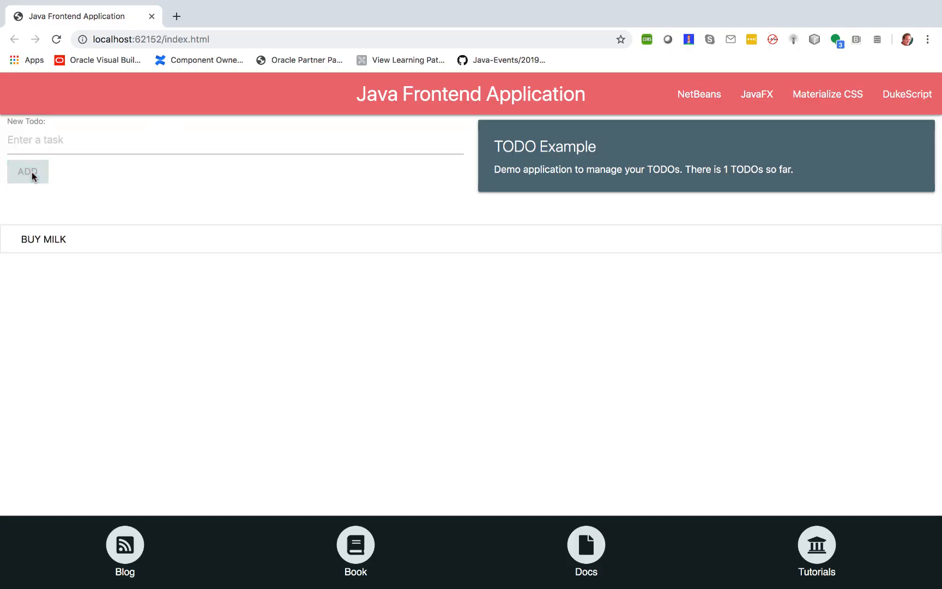
mouse_move(14, 238)
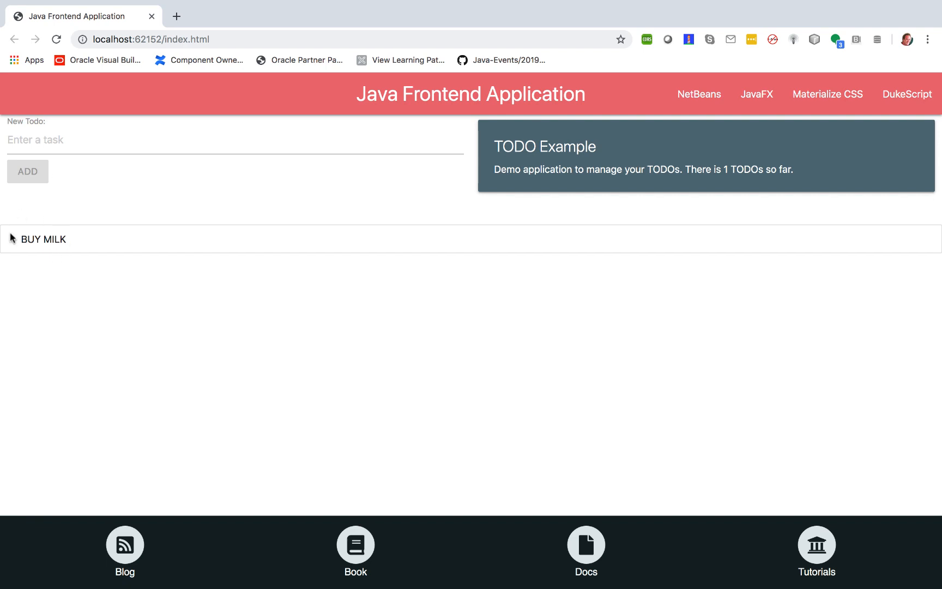
left_click(235, 140)
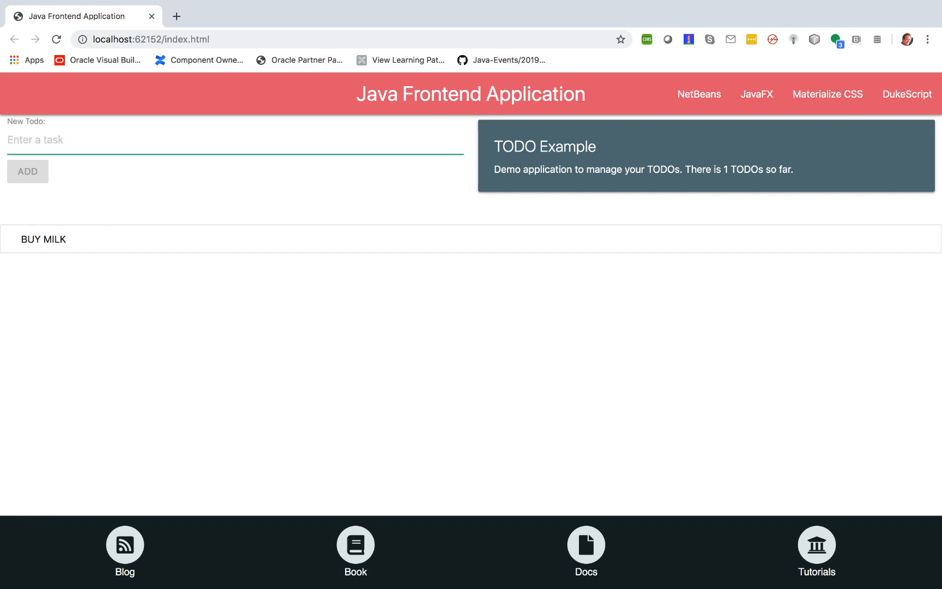
type("hello world")
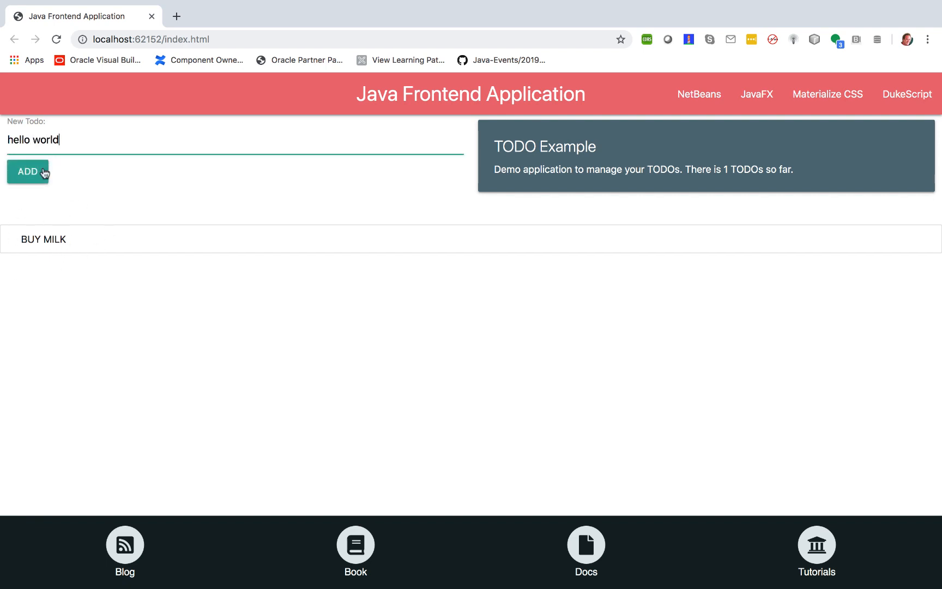